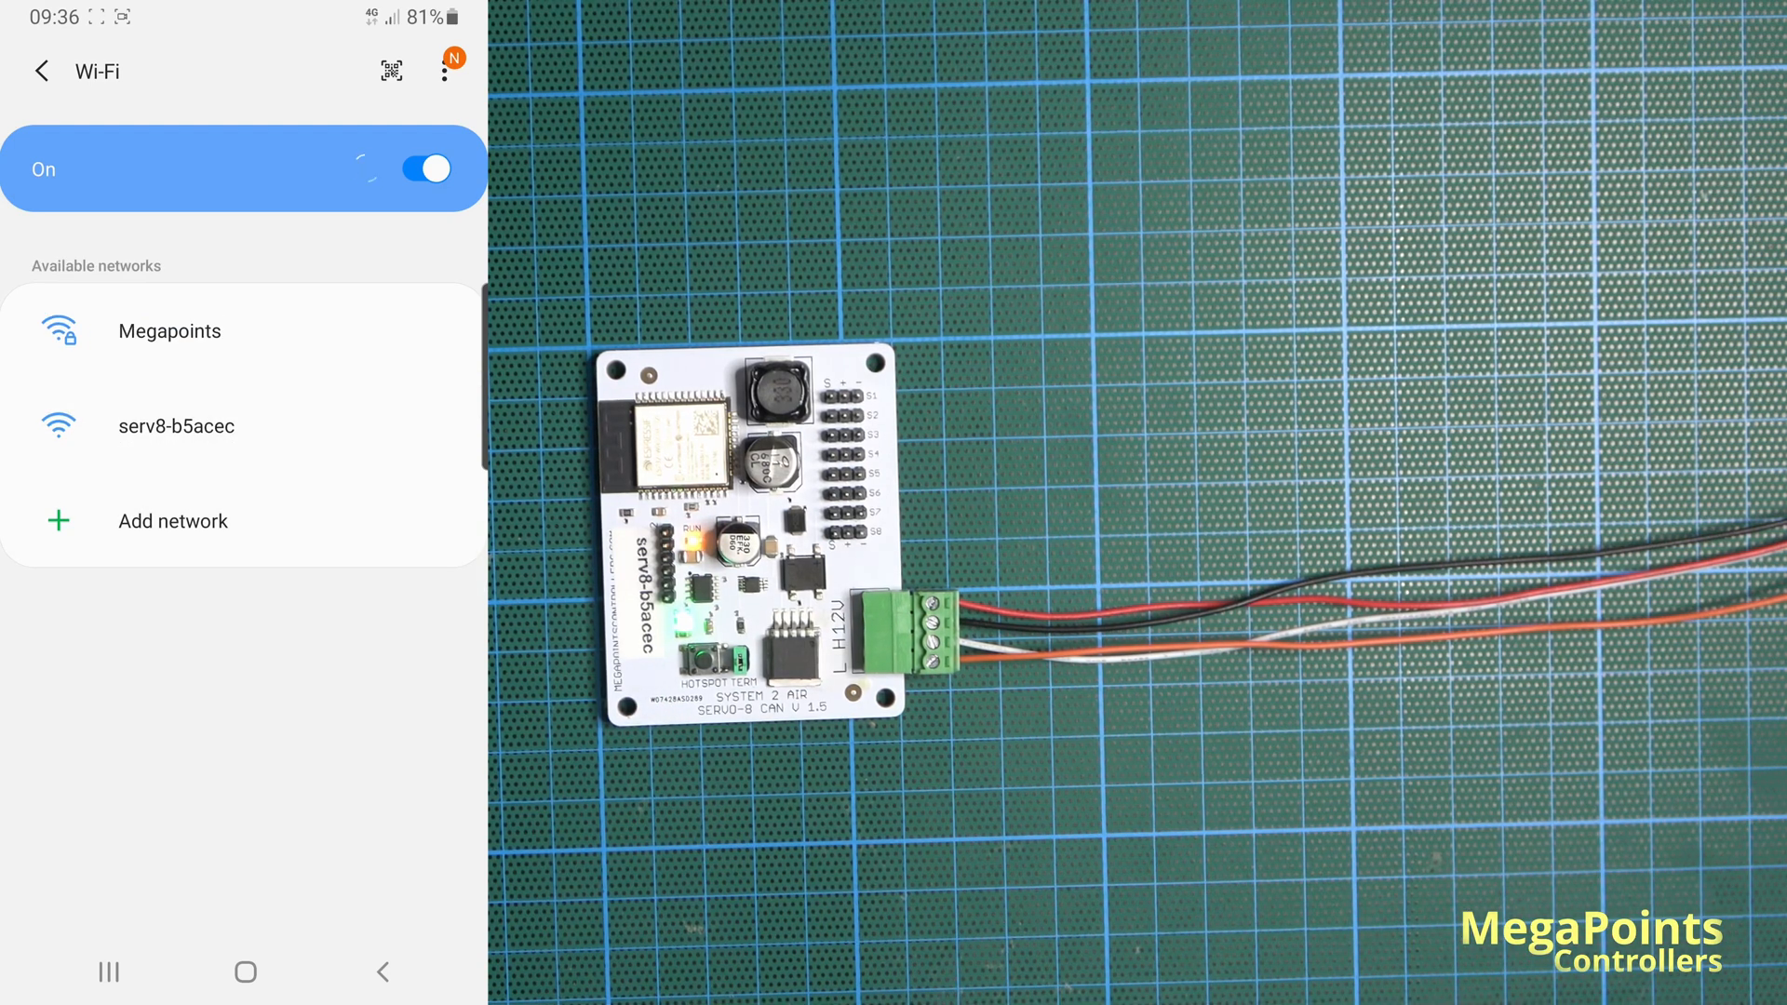
Step: Join the phone to the serv8-b5acec hotspot and keep the connection without internet
{"action": "left_click", "coordinate": [175, 424]}
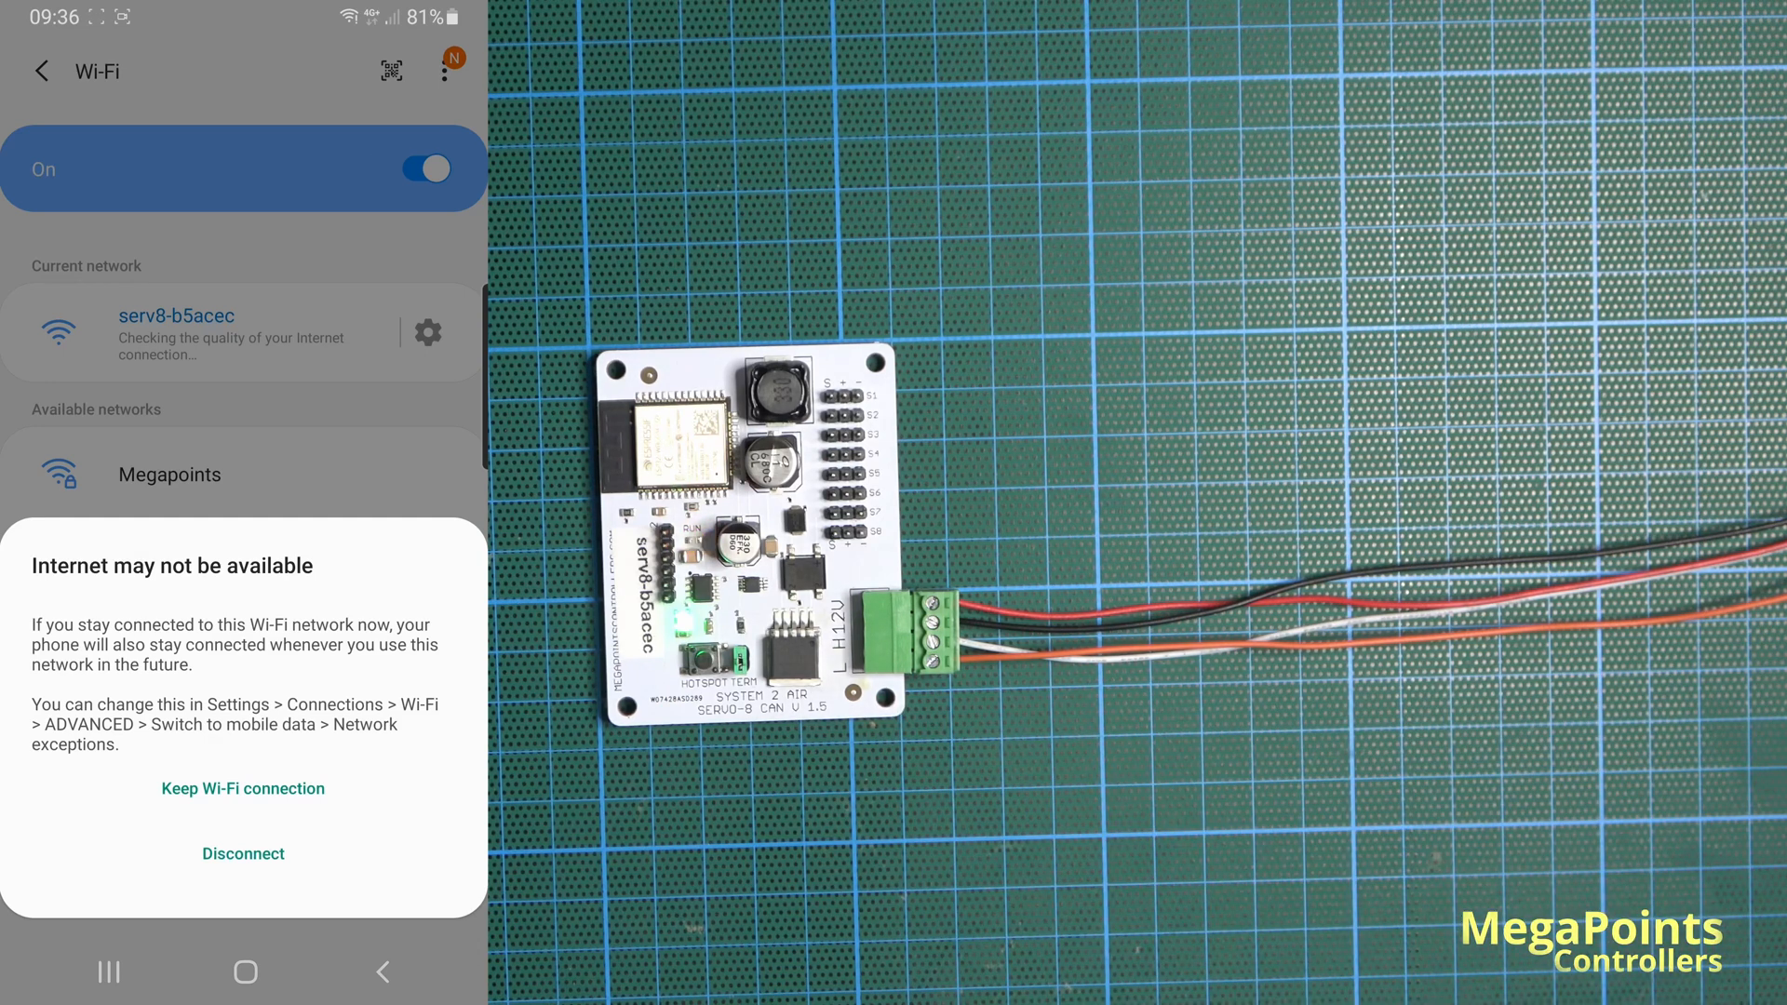
{"action": "left_click", "coordinate": [242, 788]}
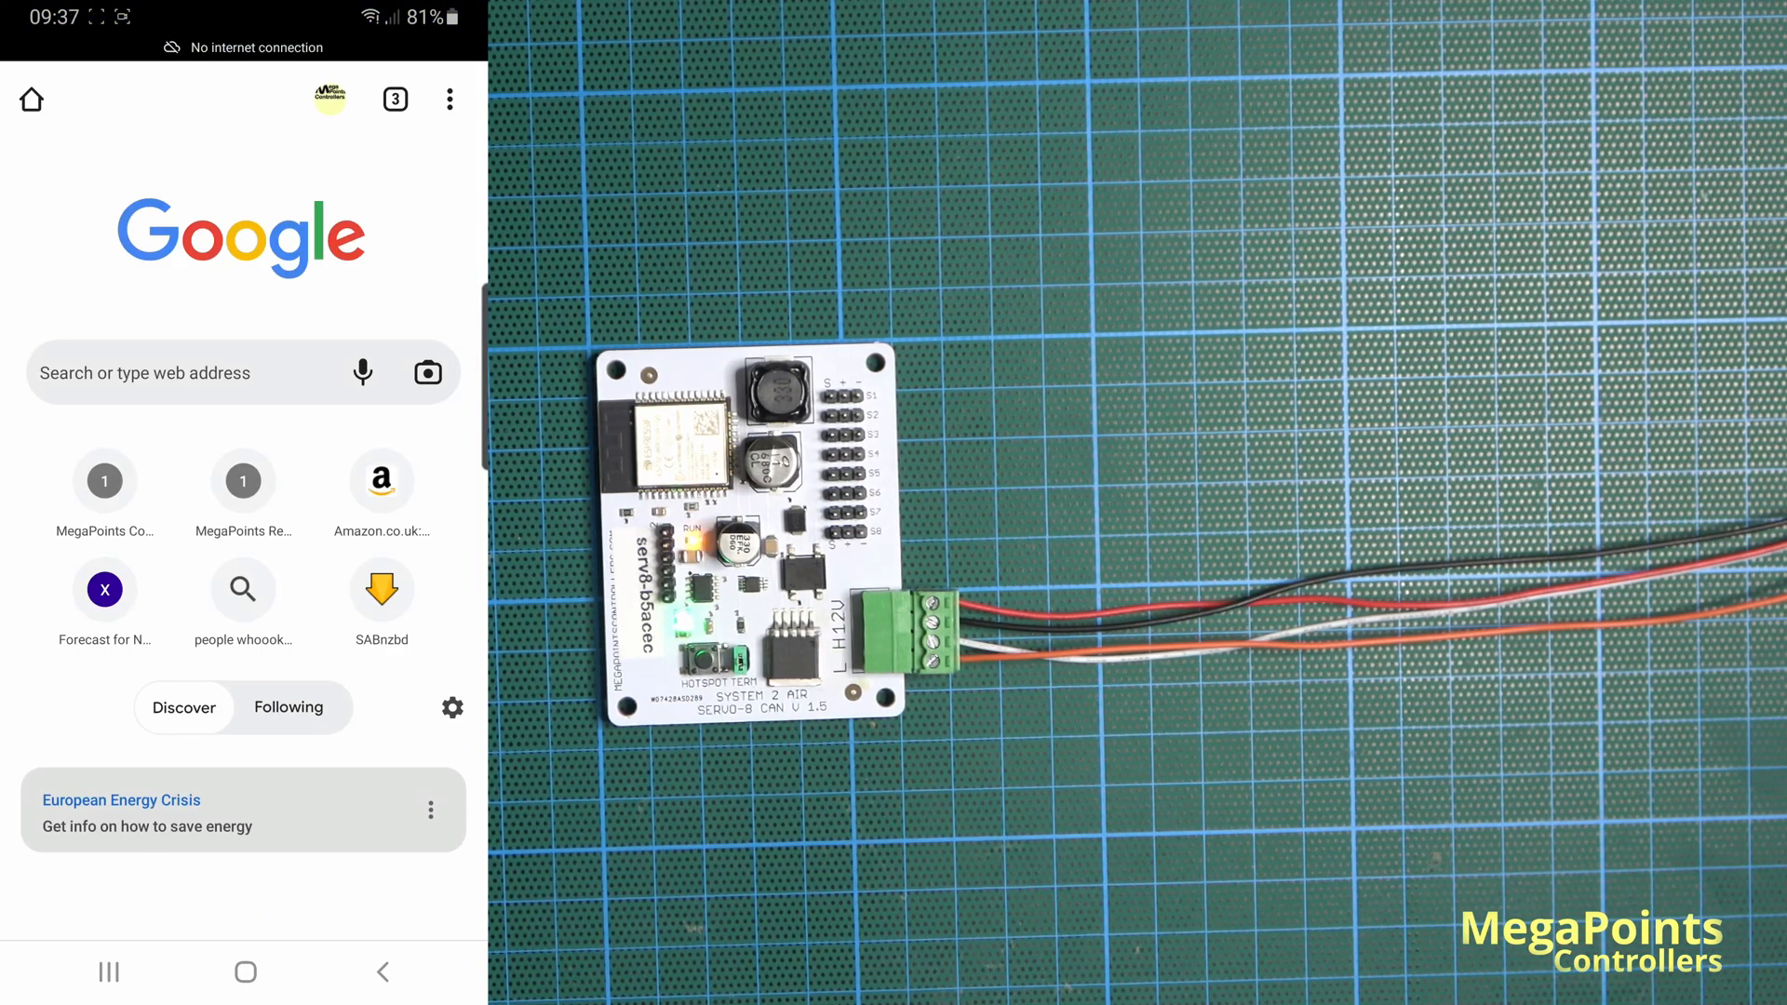
Step: Browse to the board's admin page at 192.168.4.1/admin, fixing the mistyped address
{"action": "left_click", "coordinate": [204, 372]}
{"action": "type", "text": "192.168.4.q/"}
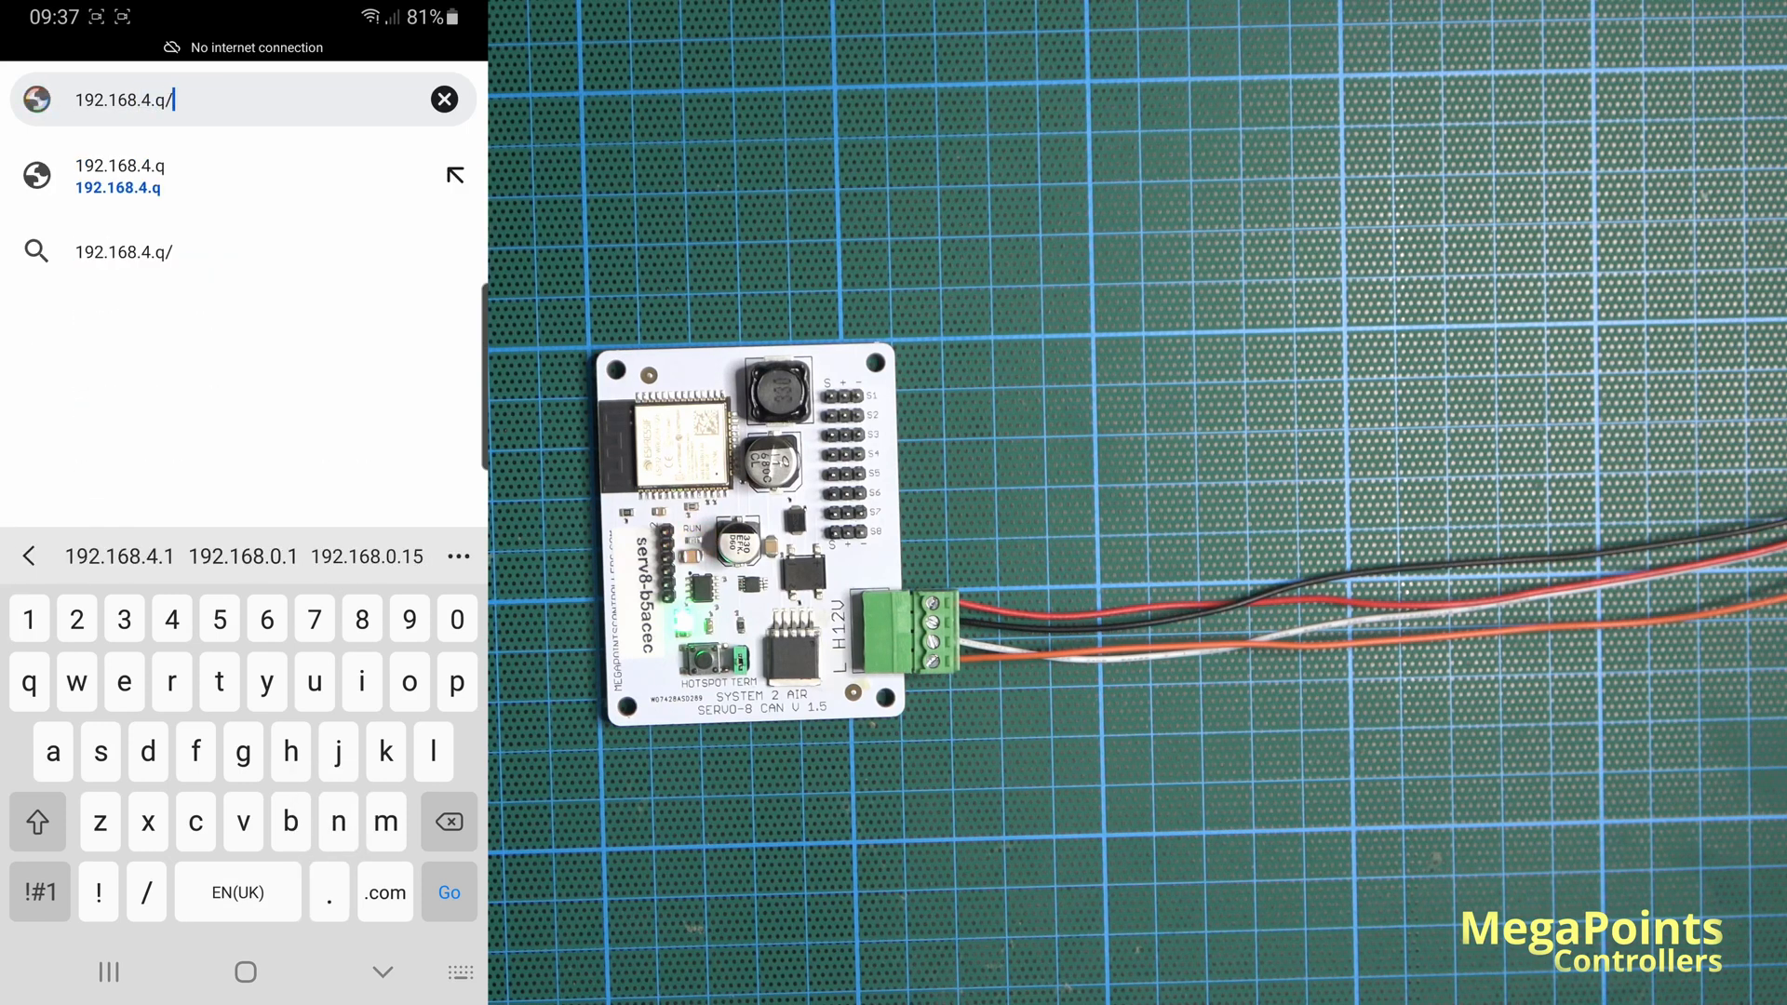
{"action": "type", "text": "adm"}
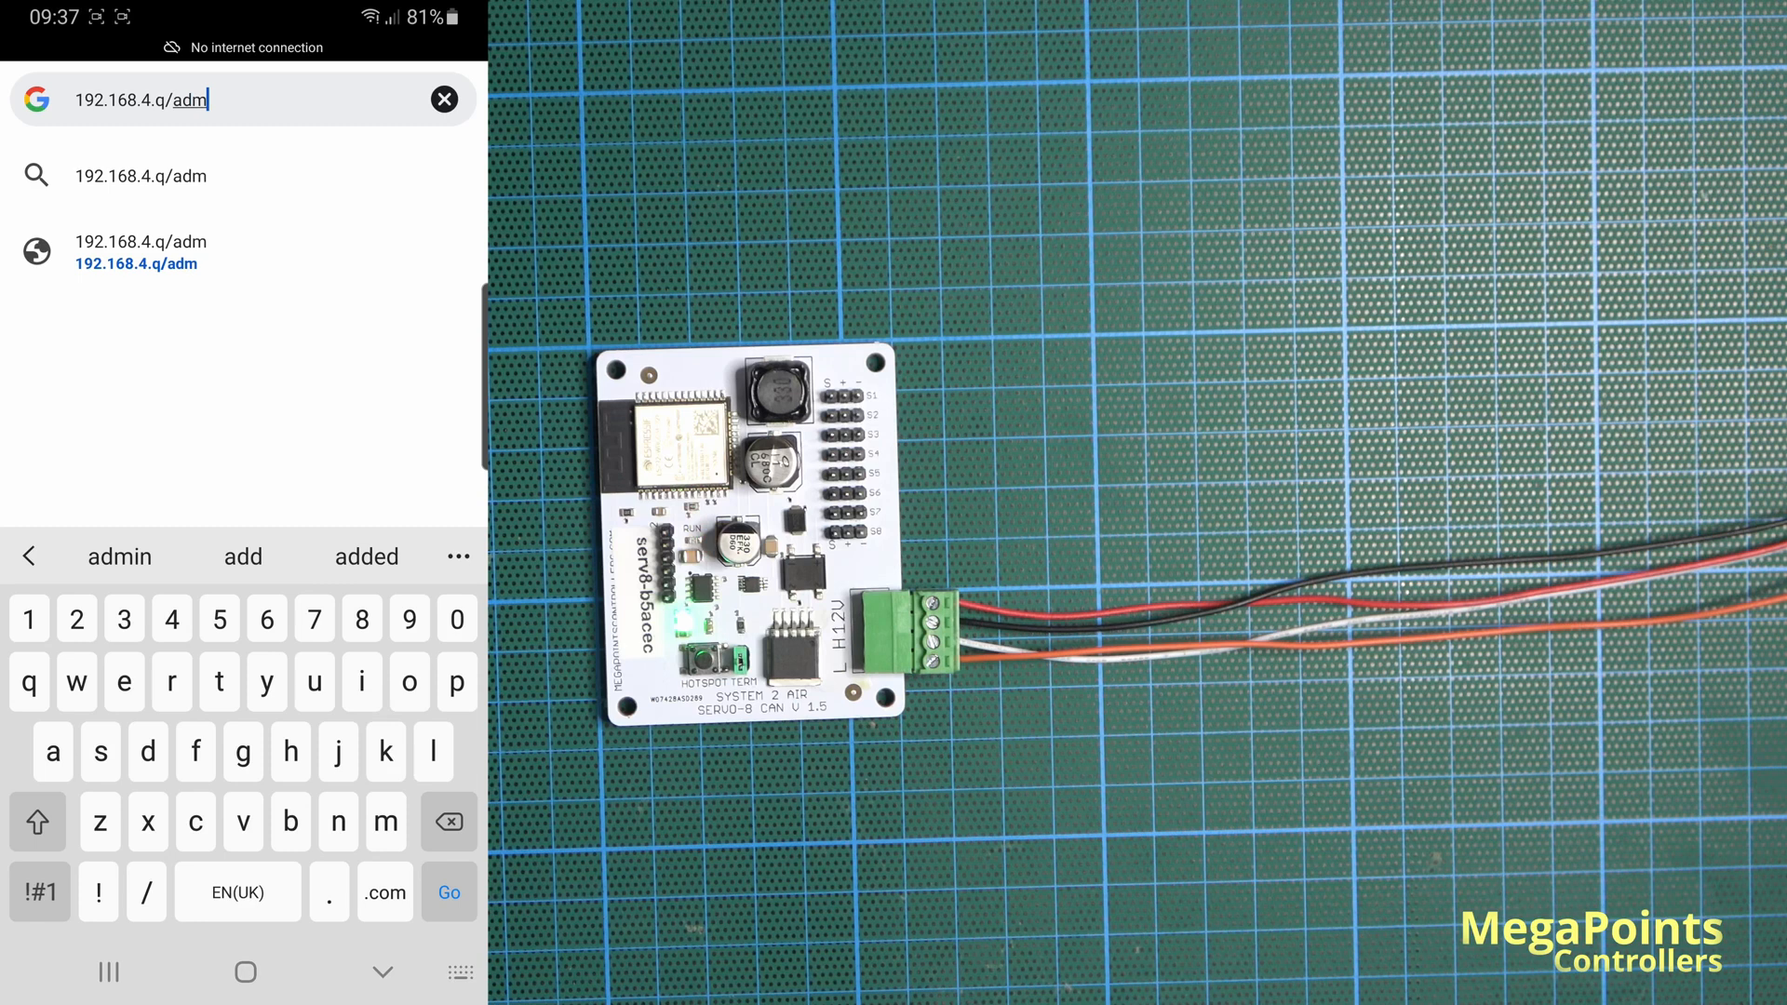
{"action": "type", "text": "in"}
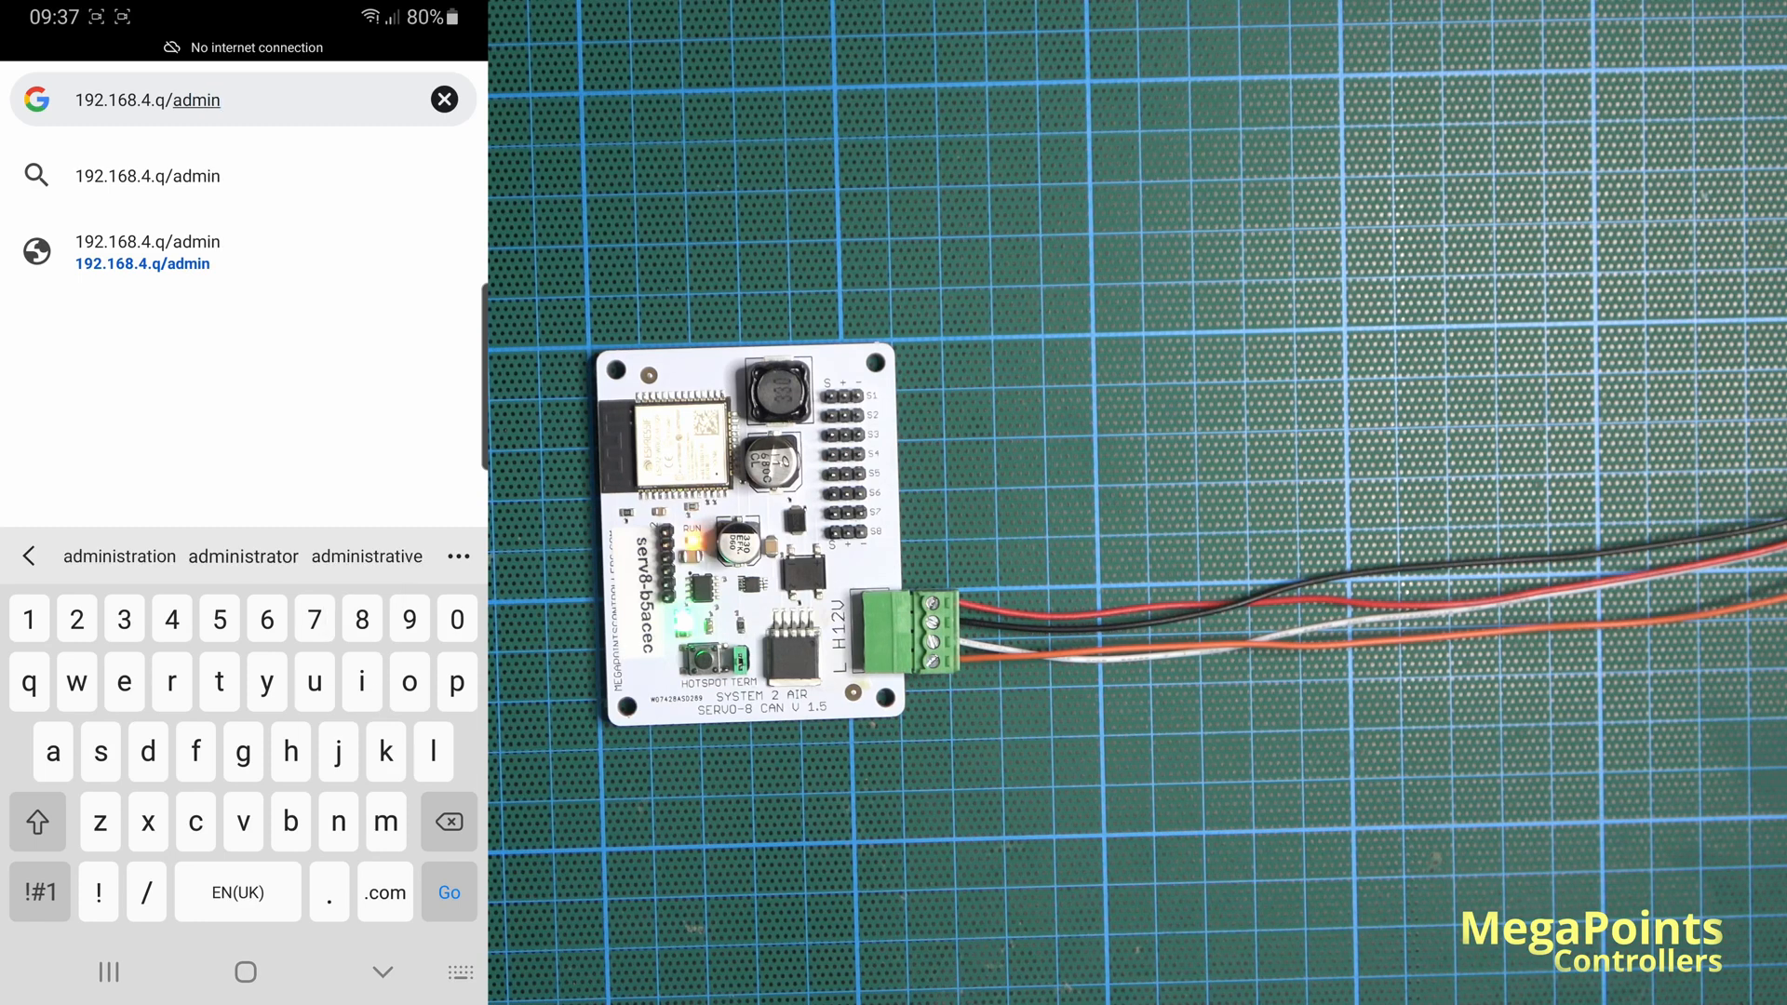
{"action": "key", "text": "Backspace"}
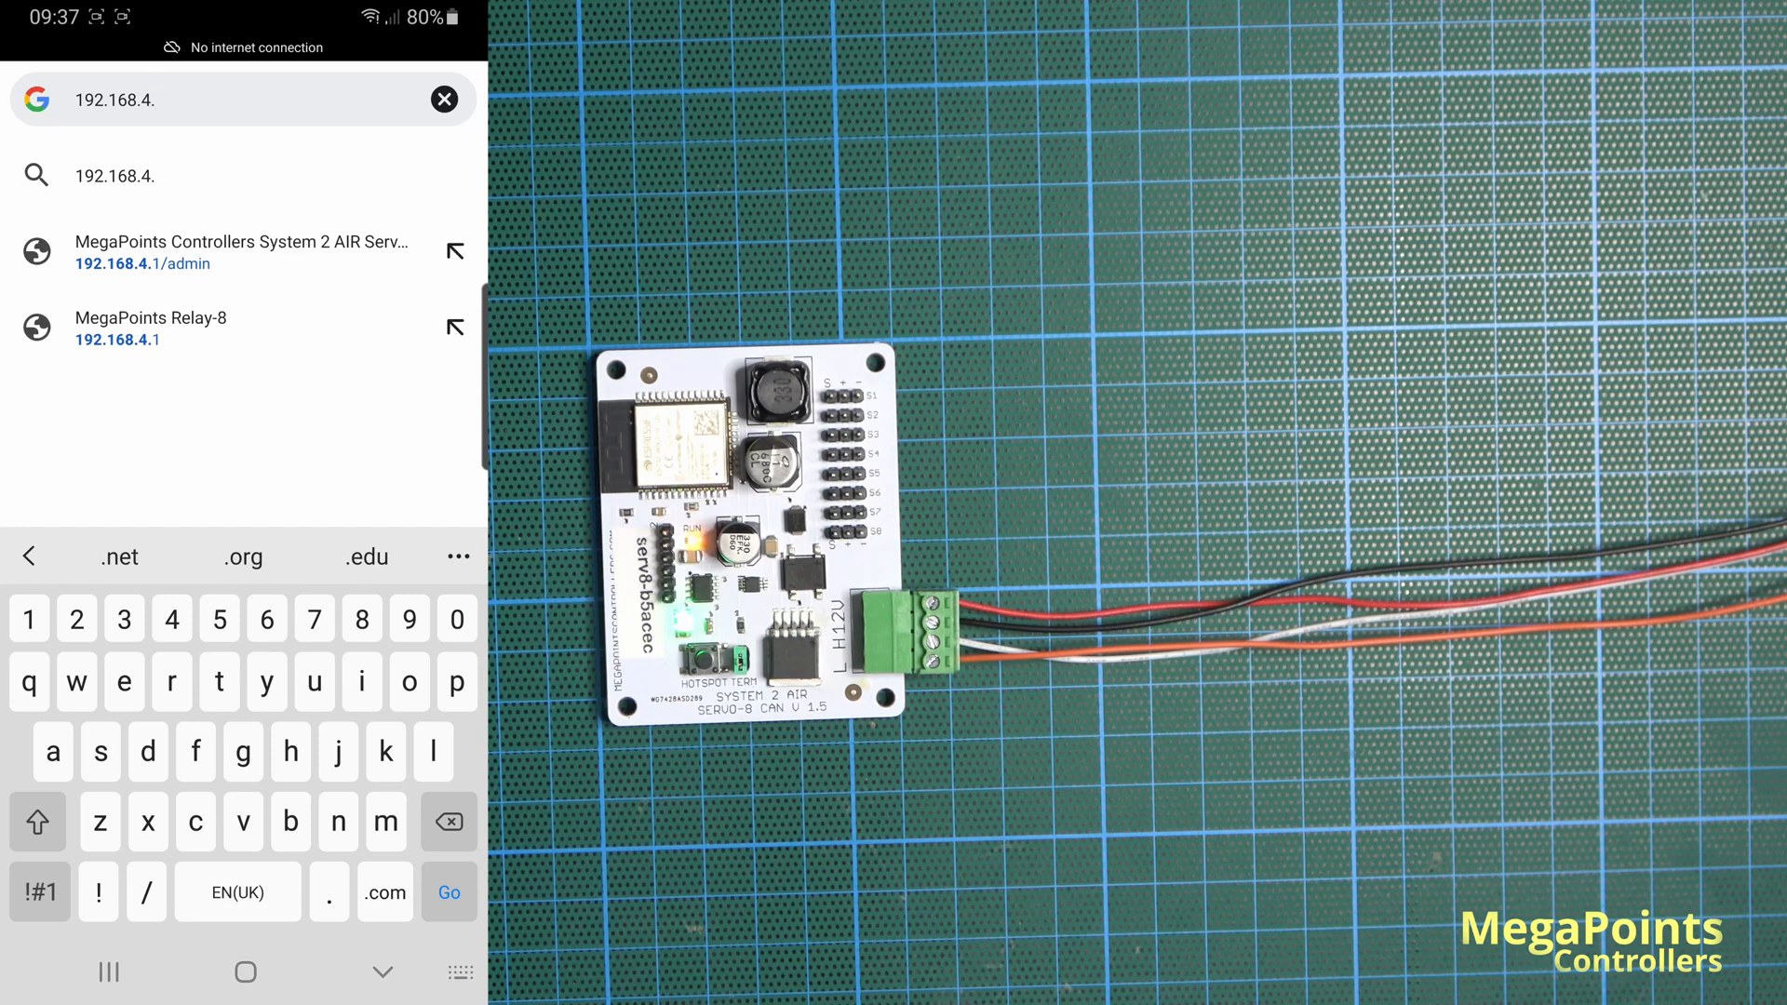
{"action": "left_click", "coordinate": [241, 251]}
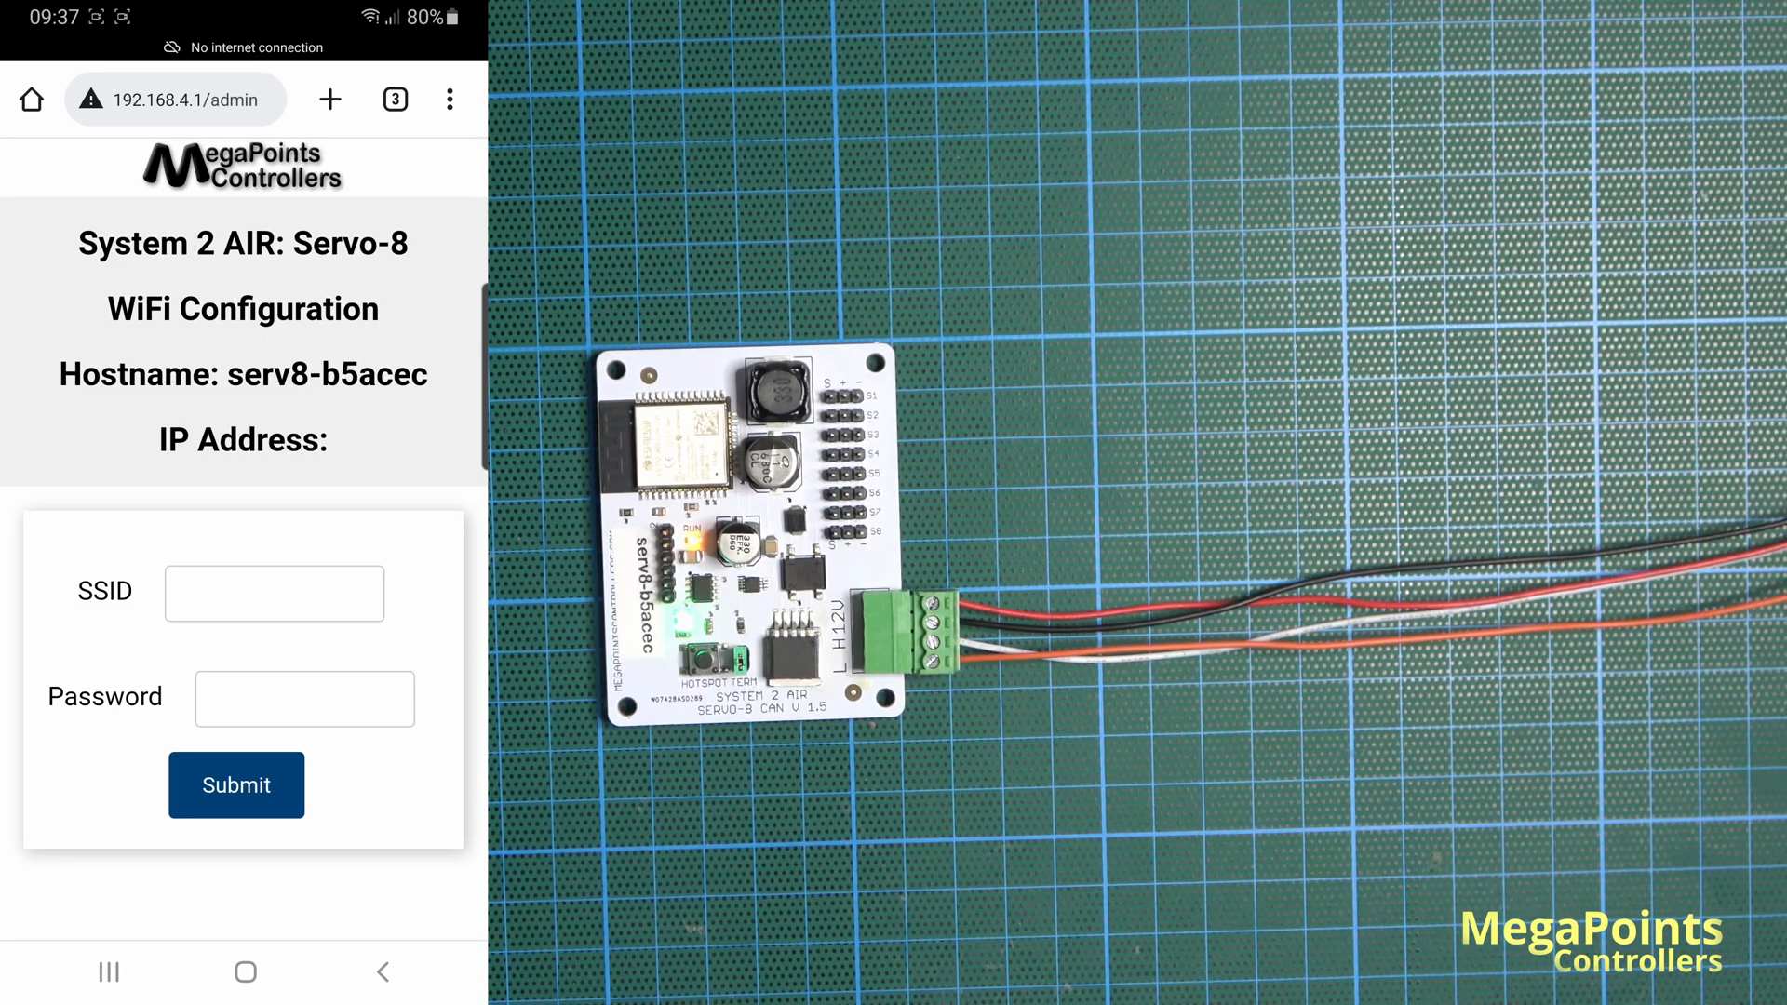
Step: Enter Megapoints as the SSID and move to the password field
{"action": "type", "text": "M"}
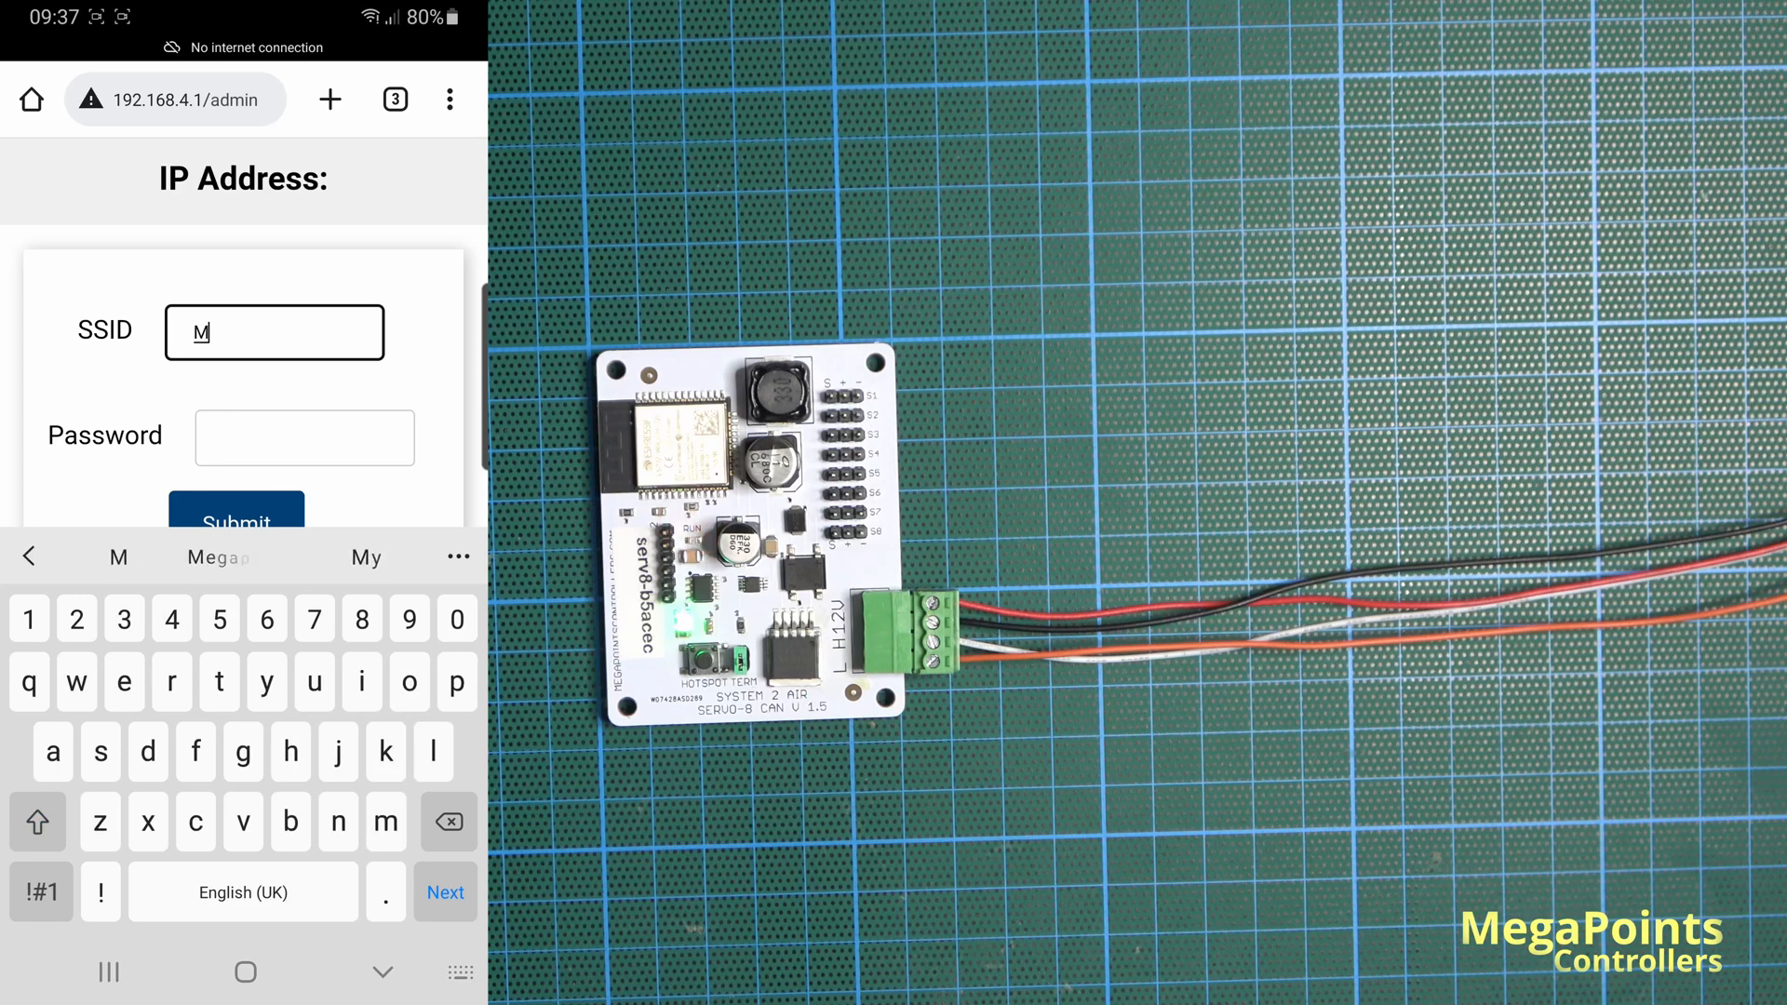
{"action": "type", "text": "egapoints"}
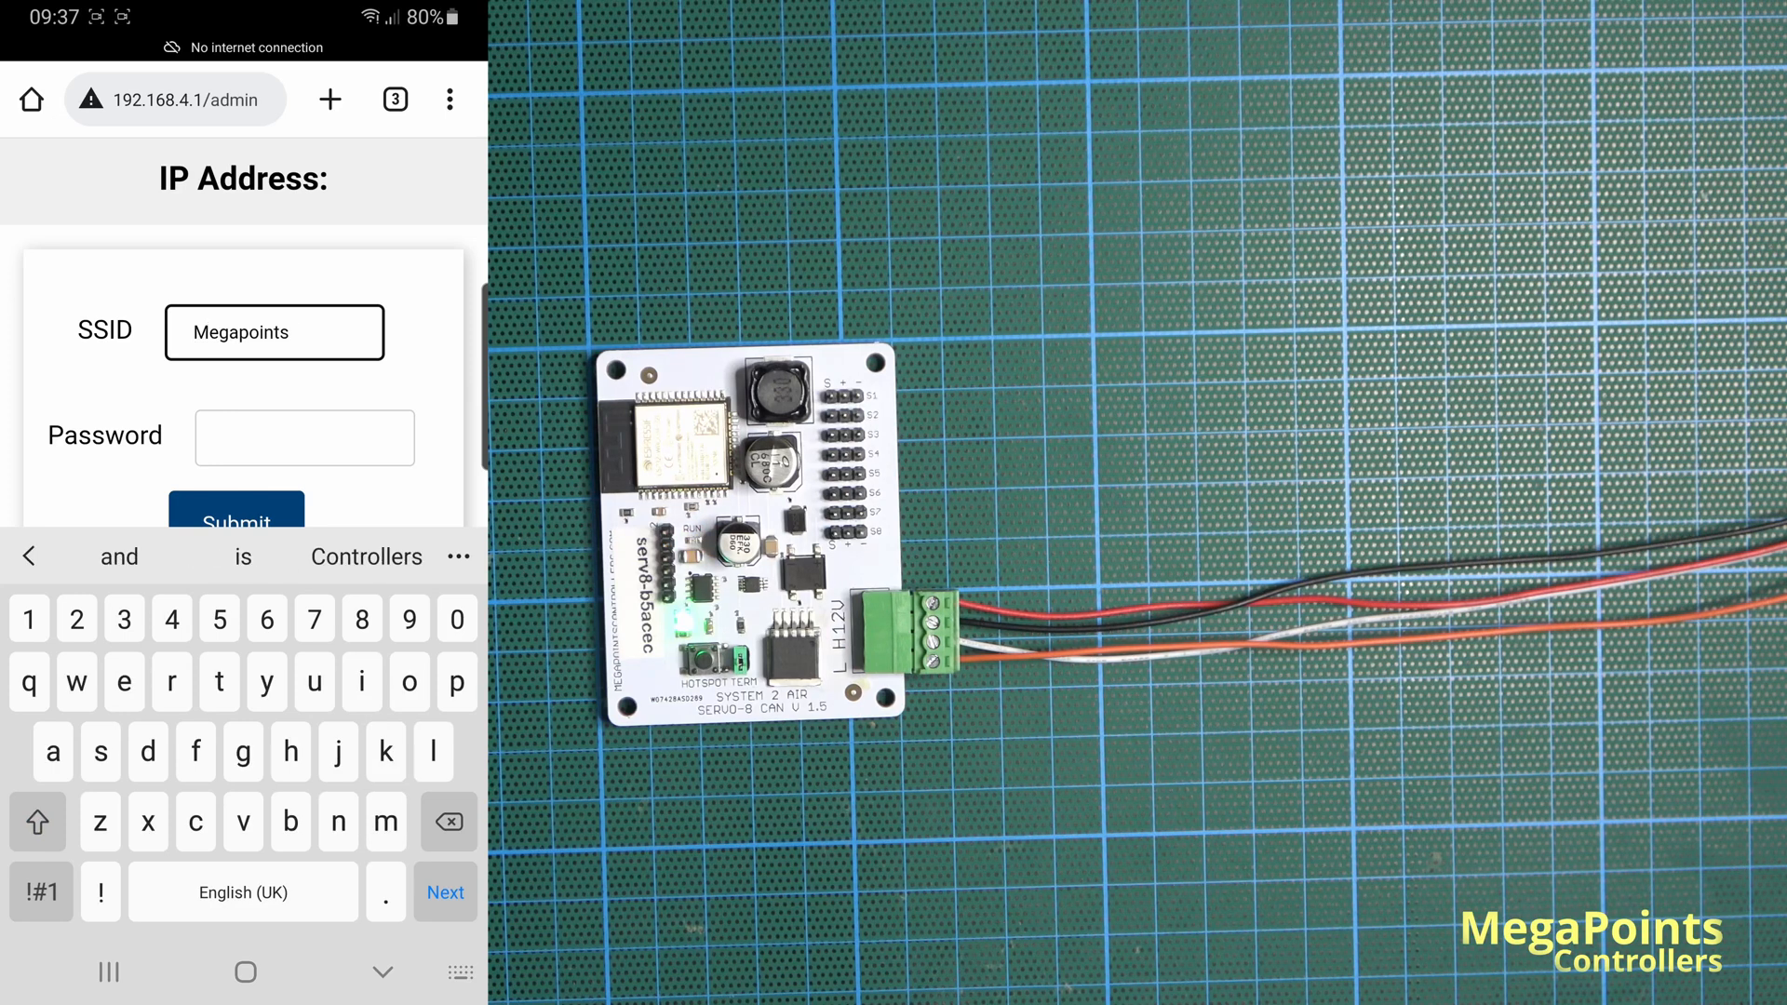
{"action": "left_click", "coordinate": [303, 438]}
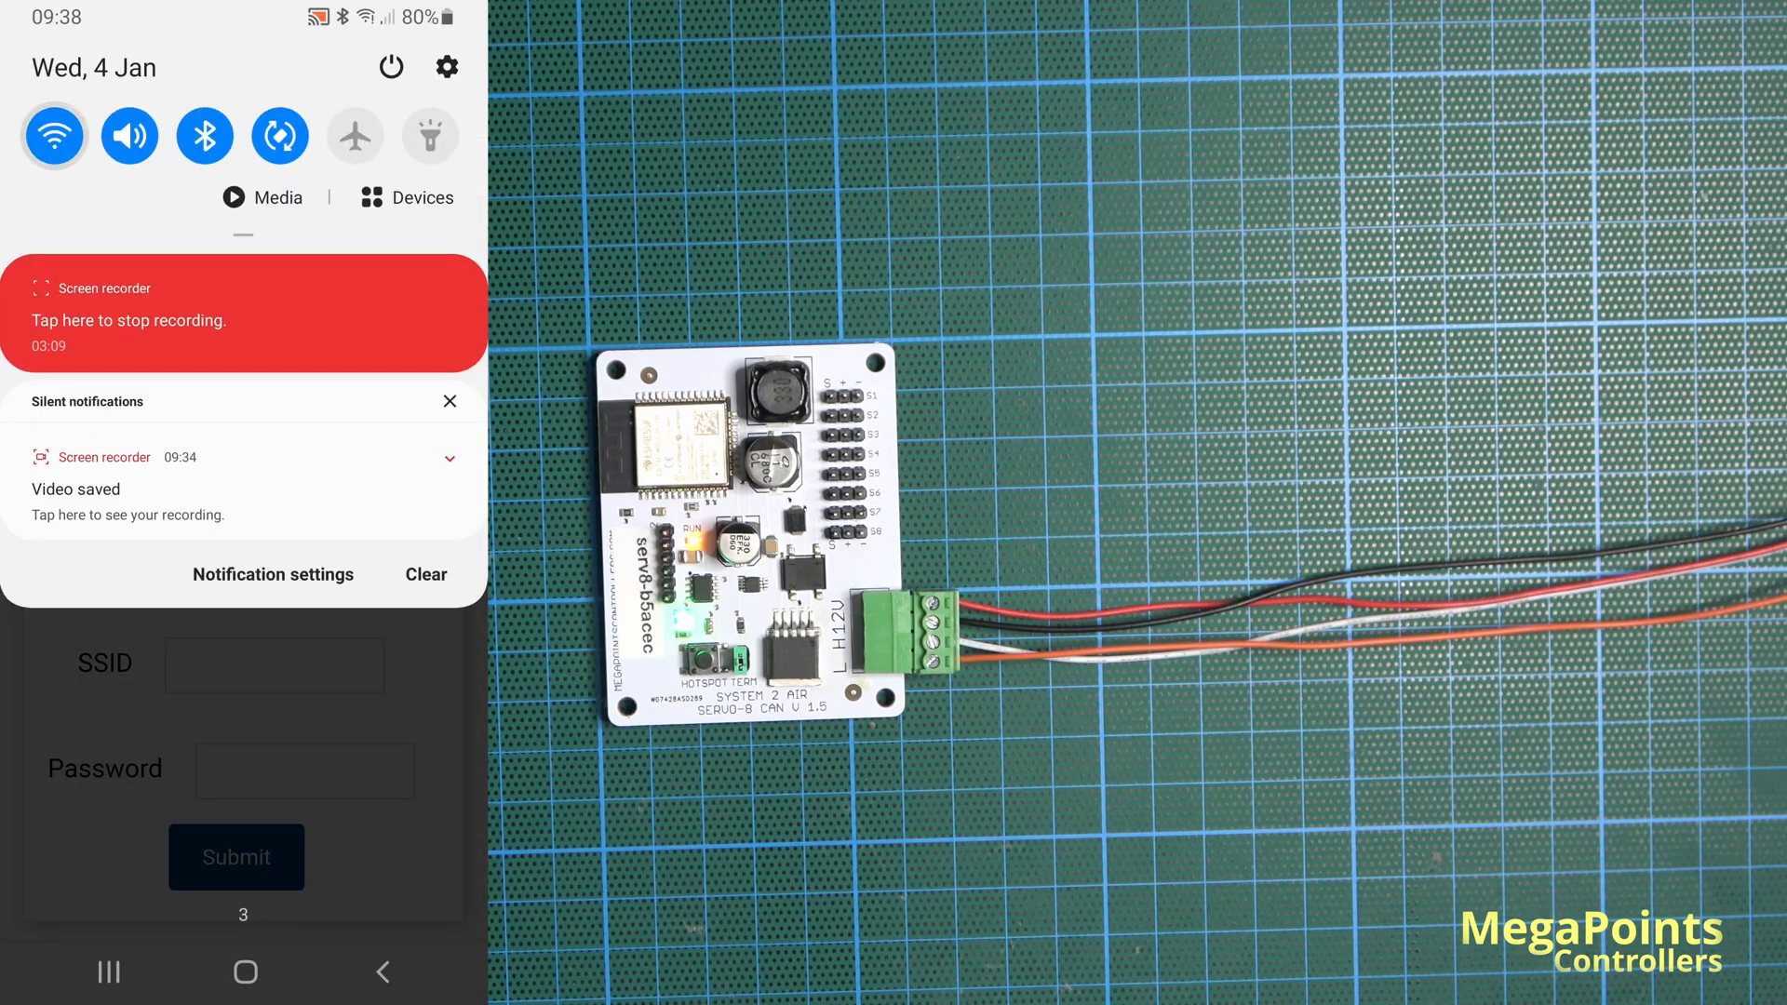
Step: Check the phone's Wi-Fi list for the serv8-b5acec hotspot connection
{"action": "left_click", "coordinate": [54, 134]}
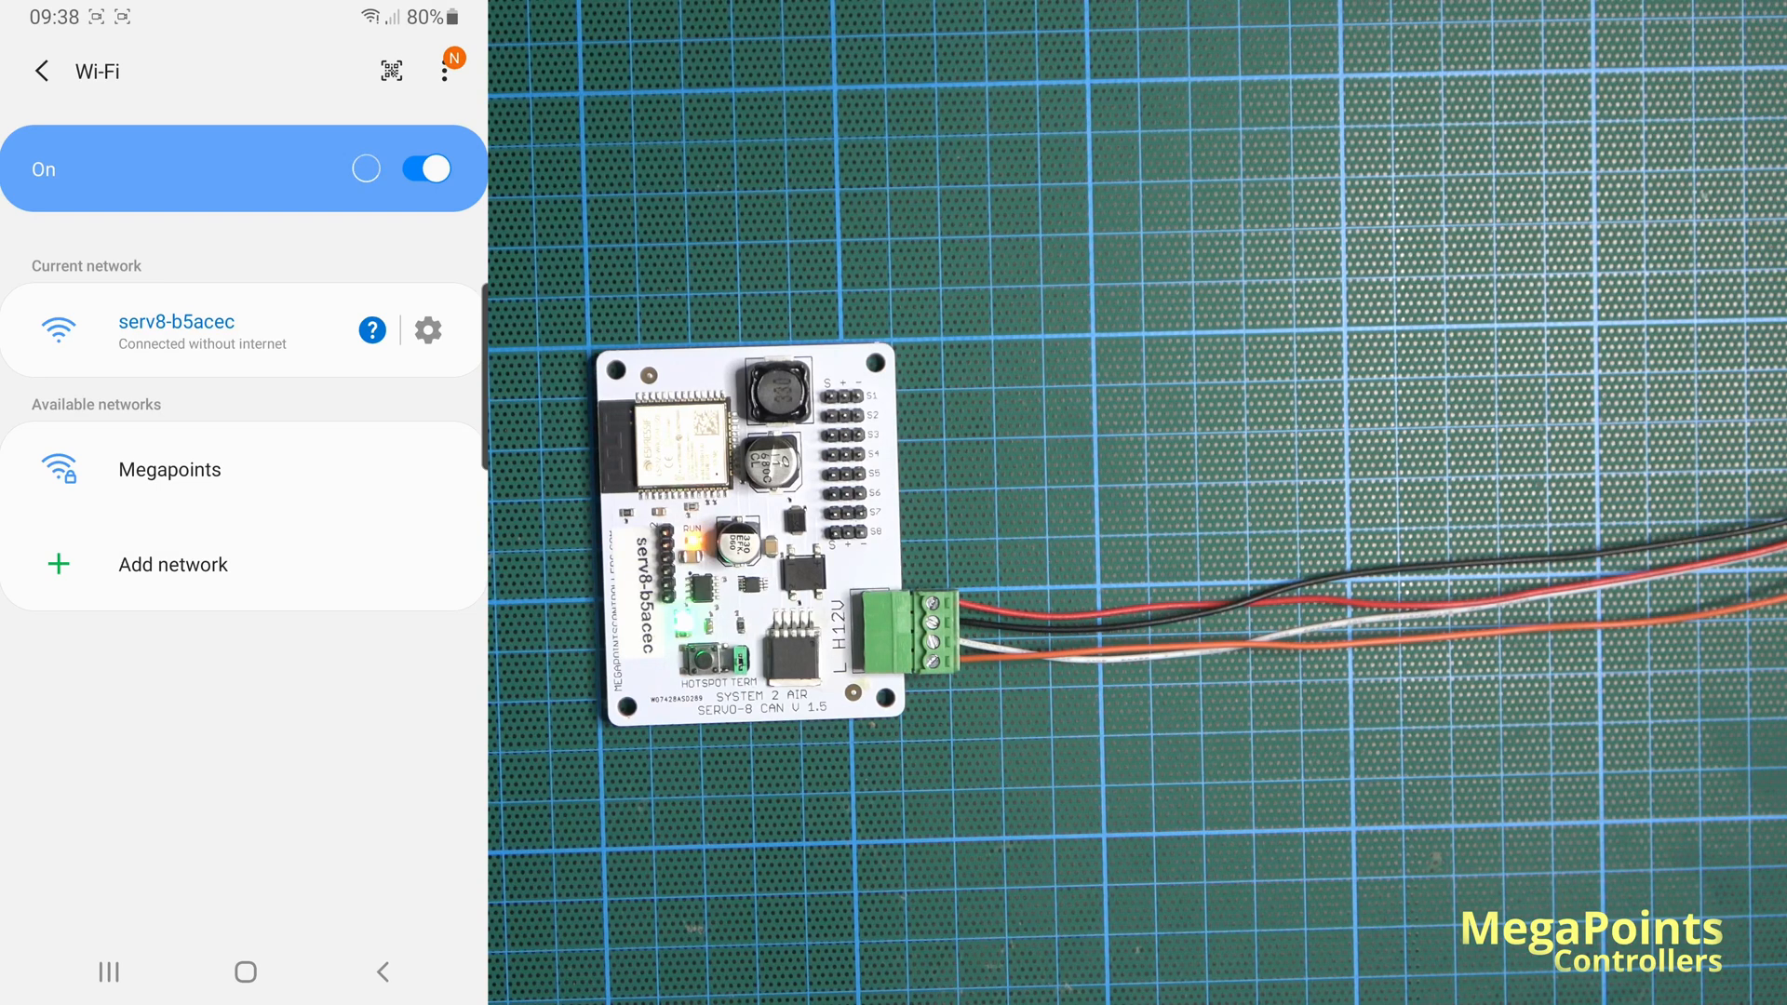
{"action": "left_click", "coordinate": [367, 169]}
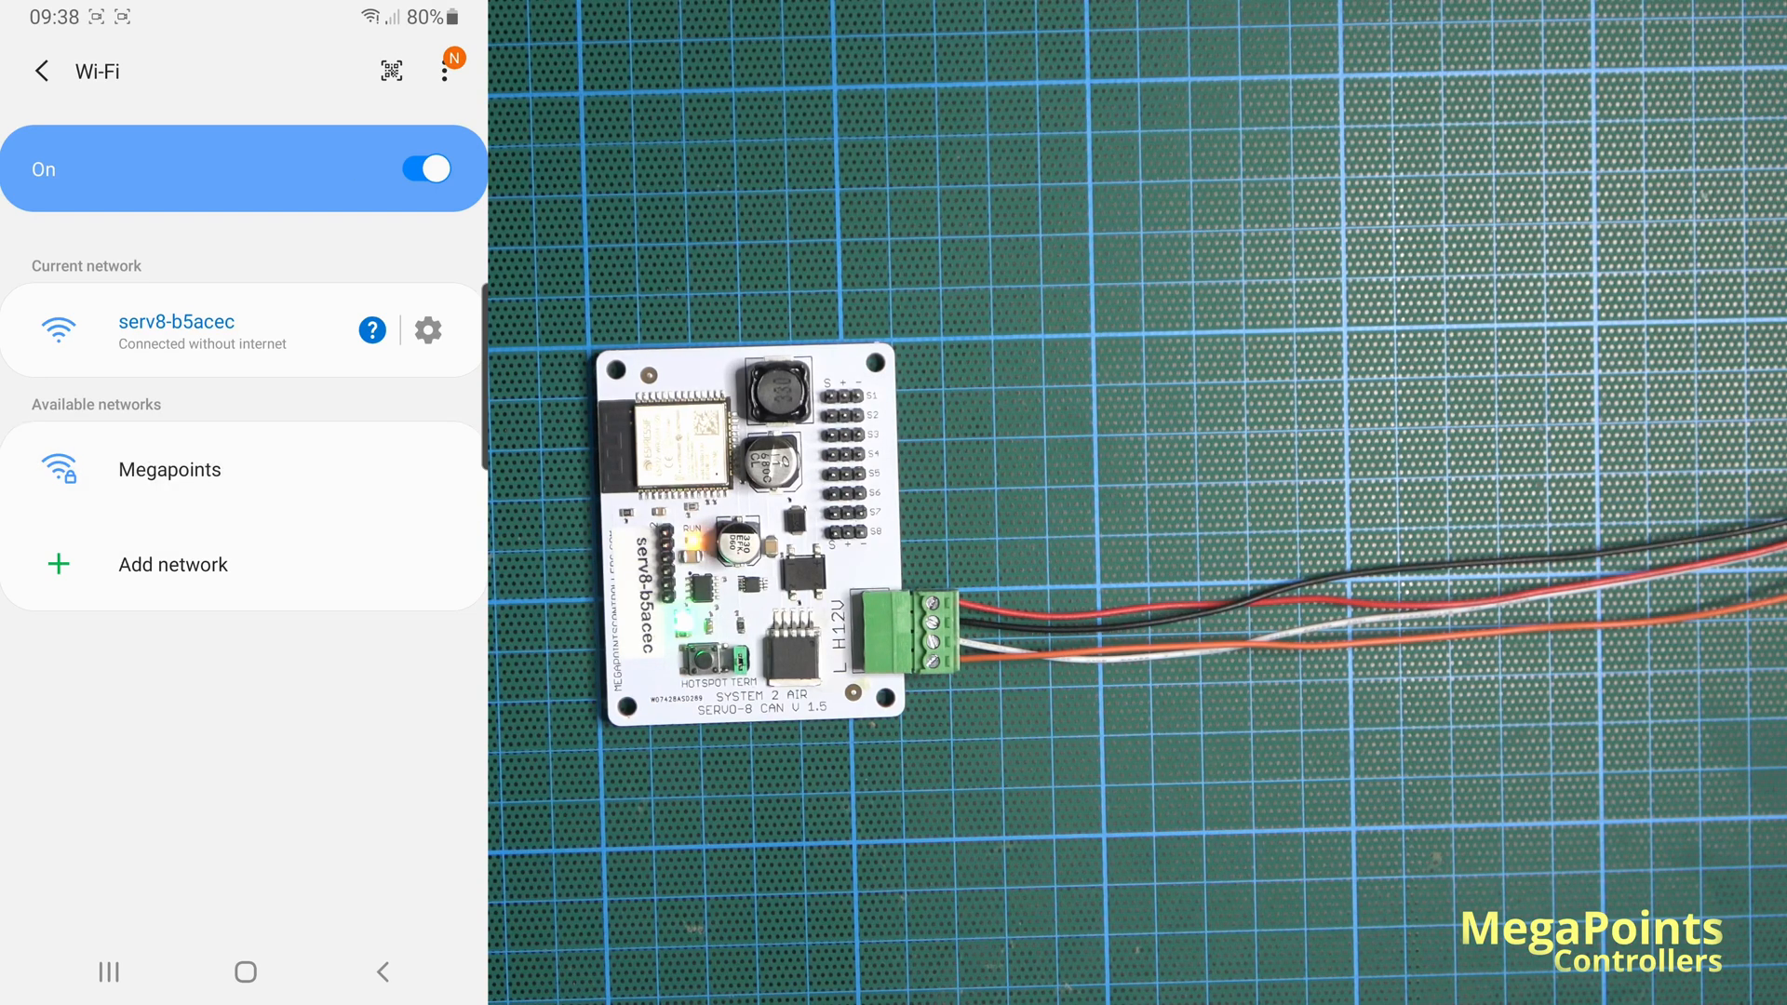
{"action": "left_click", "coordinate": [170, 469]}
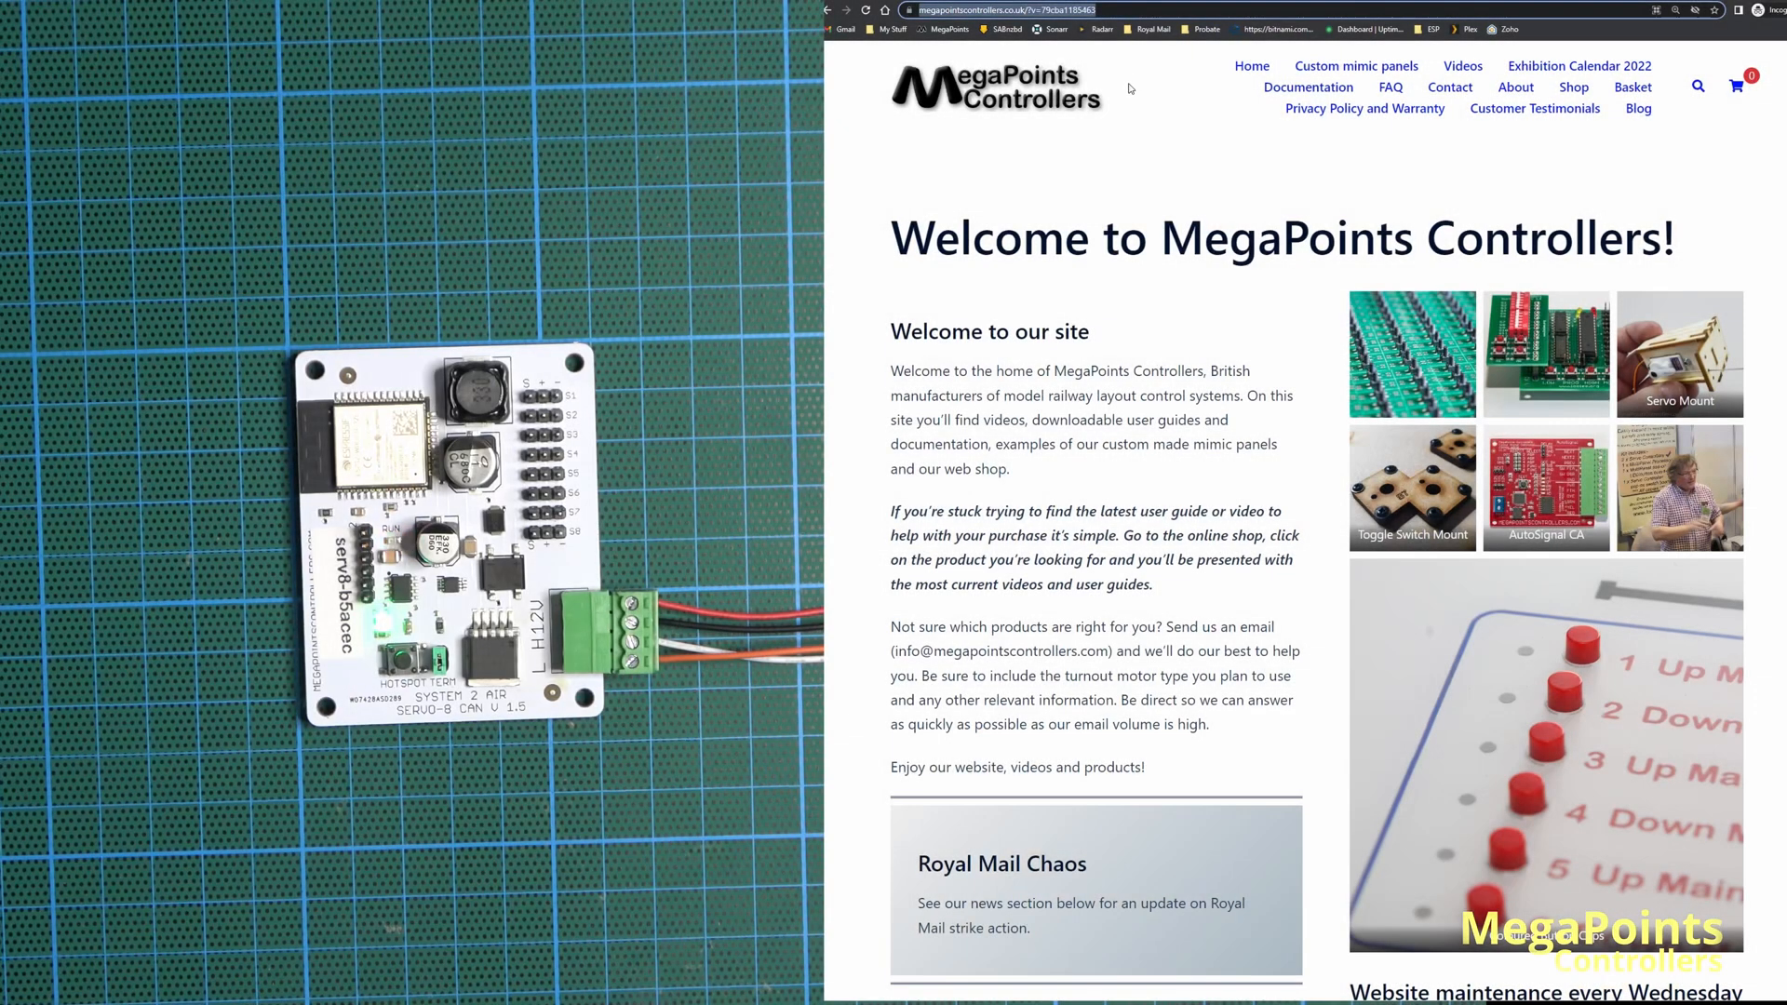
Step: Load the board's page at 192.168.0.70 on the PC and reboot the Servo-8
{"action": "type", "text": "192.168.0.70"}
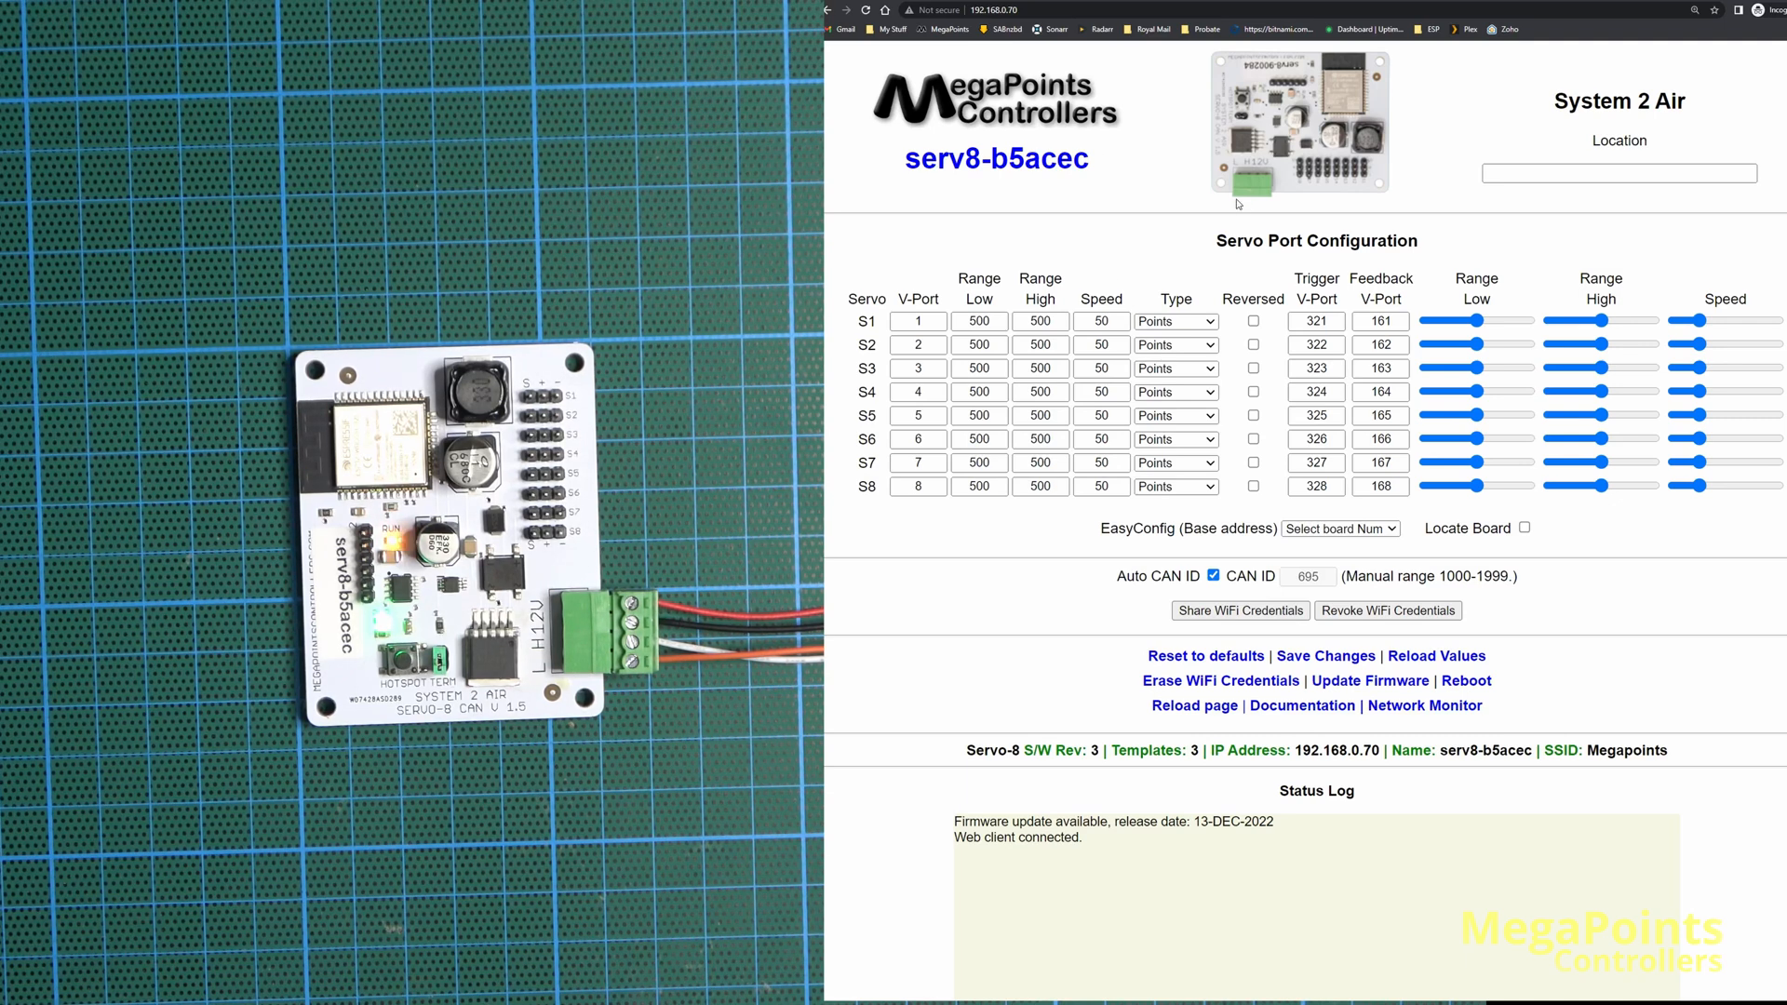
{"action": "mouse_move", "coordinate": [1184, 229]}
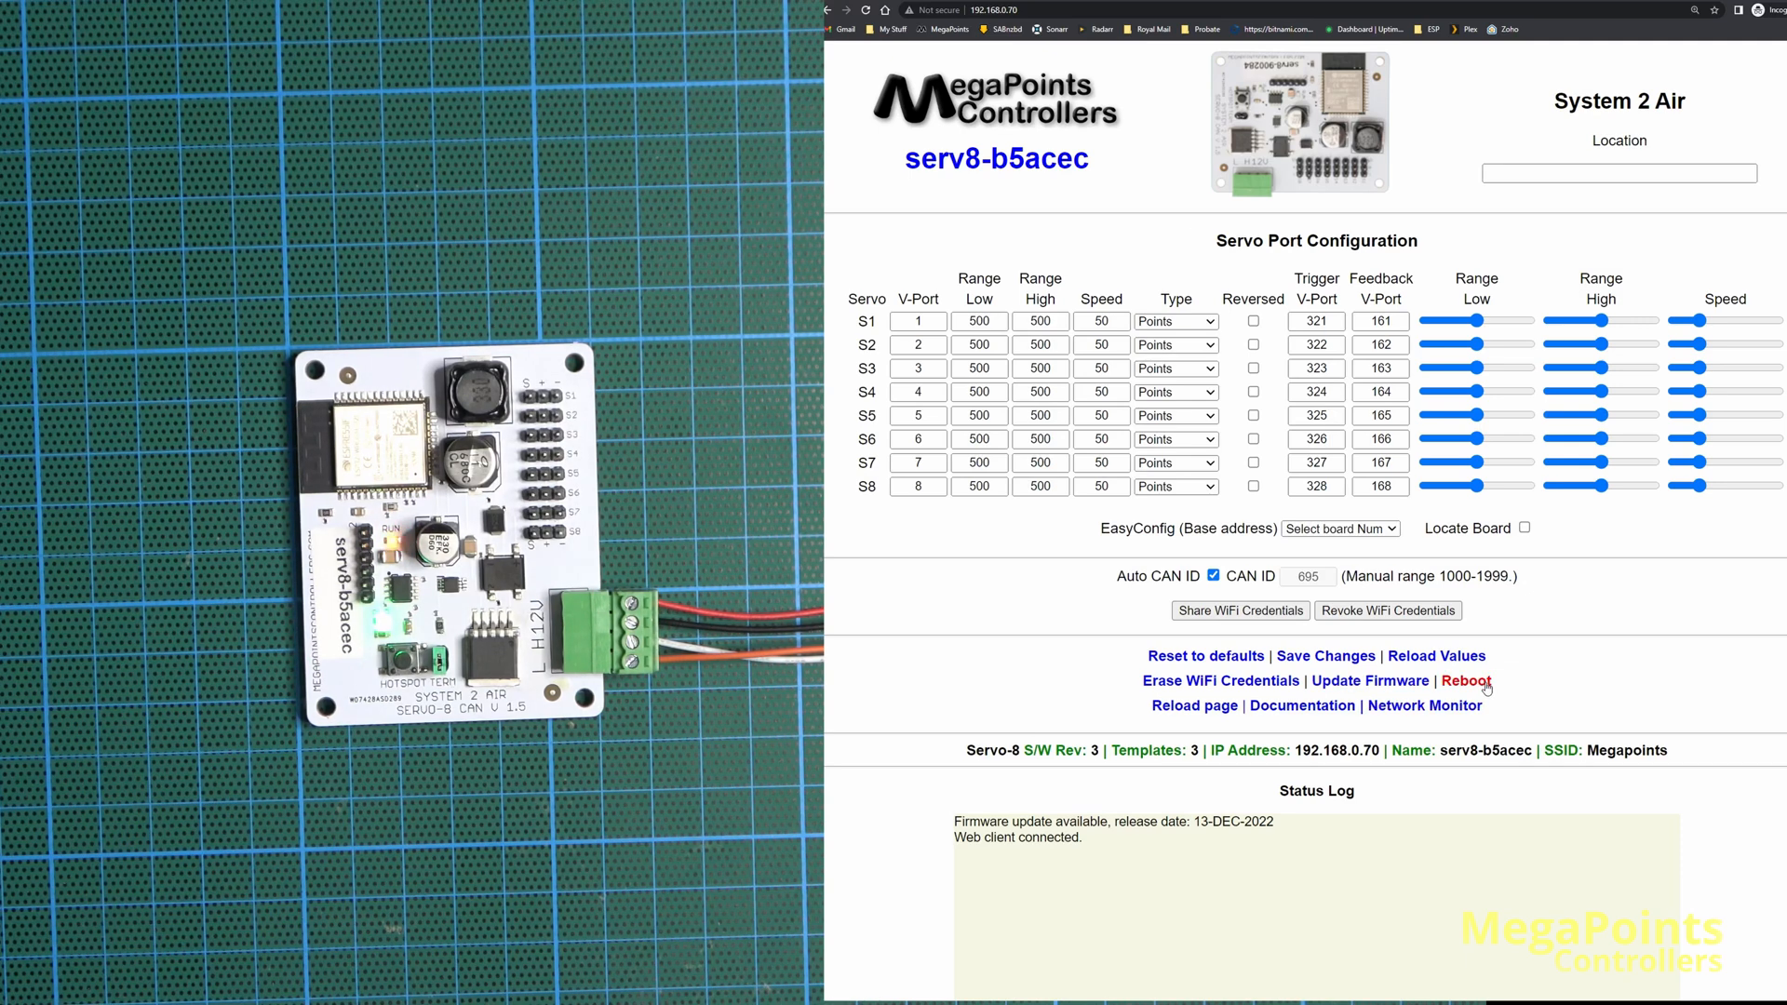
{"action": "left_click", "coordinate": [1465, 681]}
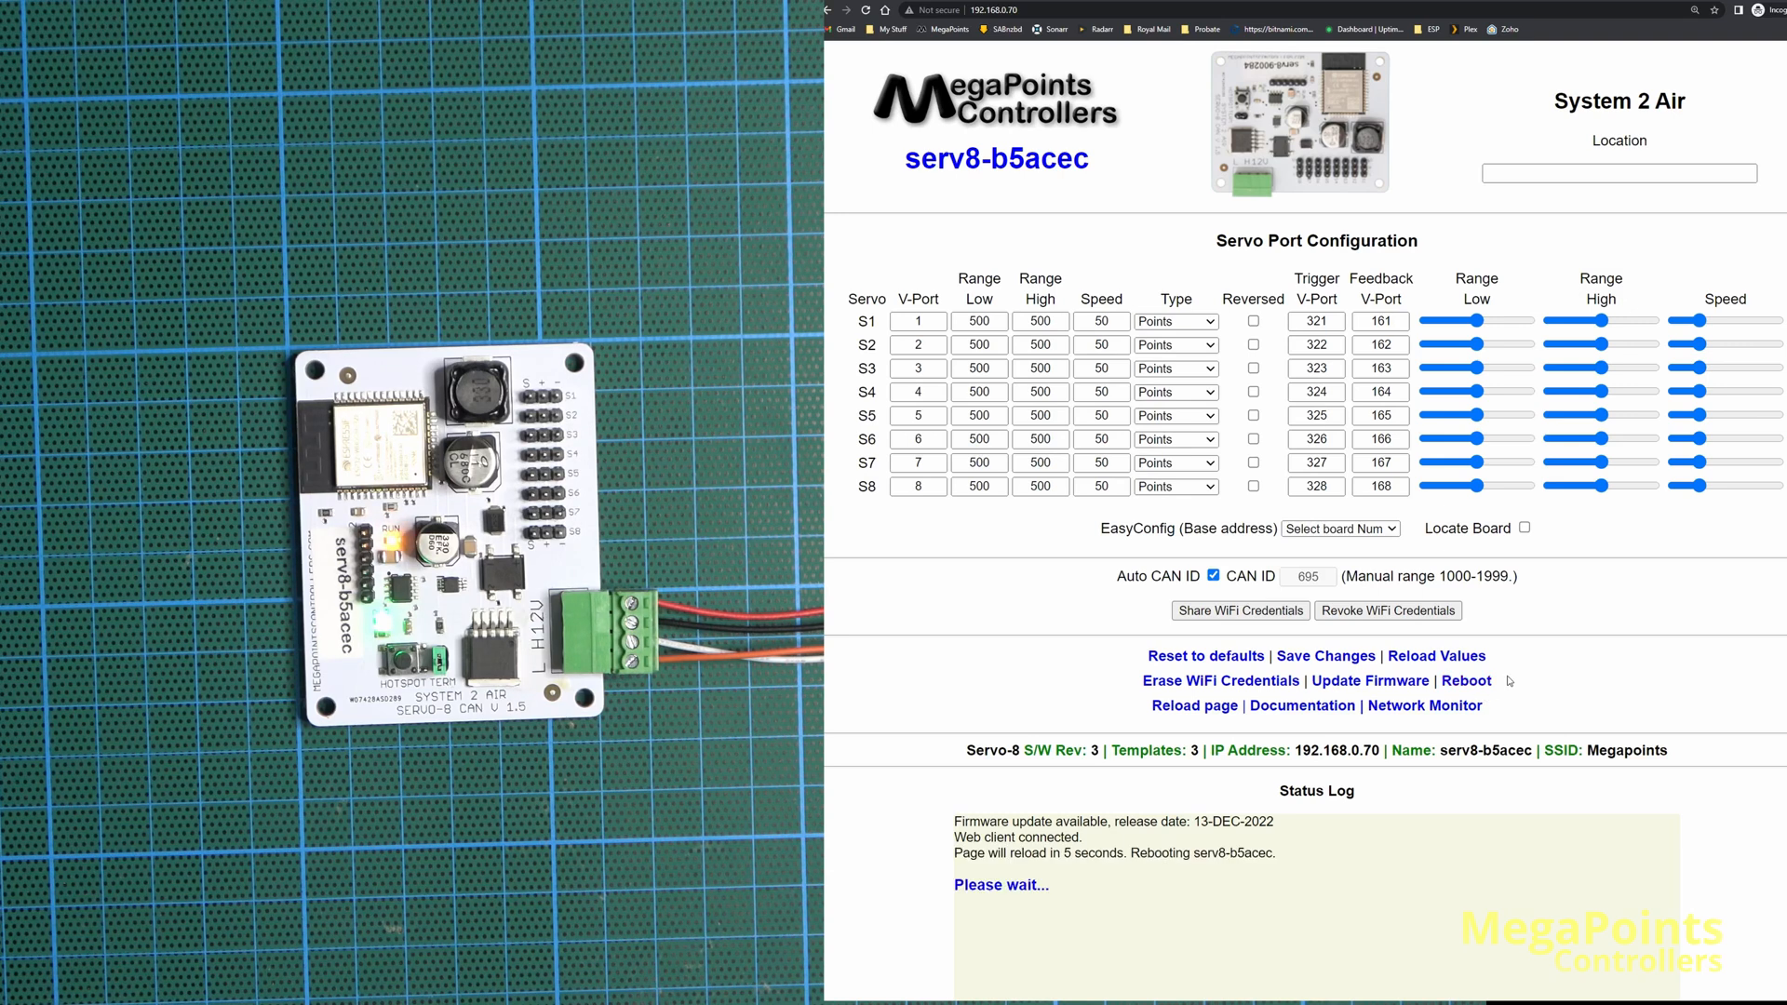